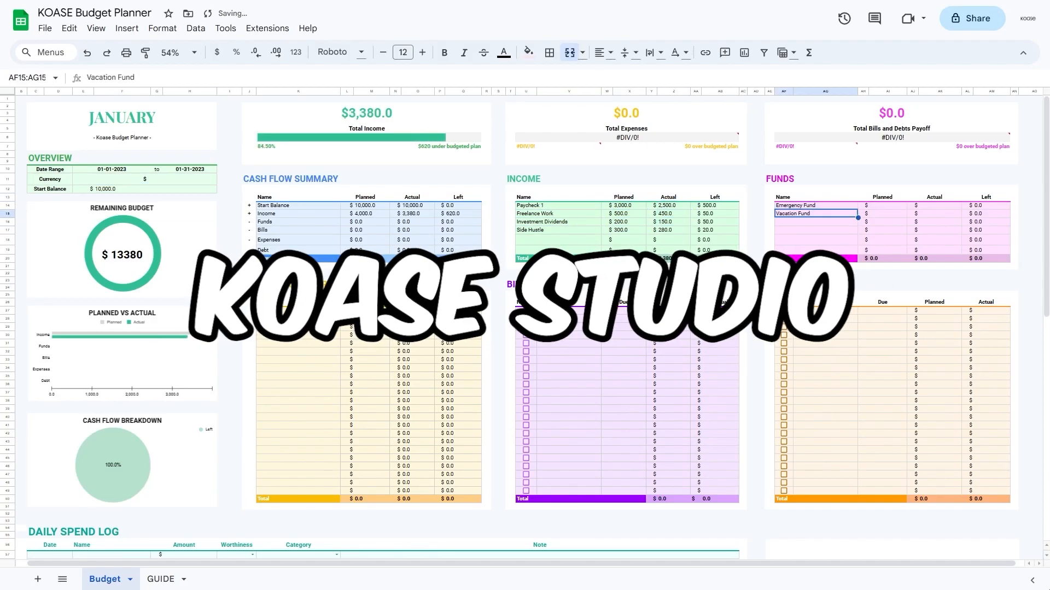
Toggle a Week 1 Monday habit and review the tracker's start and end dates
{"action": "left_click", "coordinate": [179, 580]}
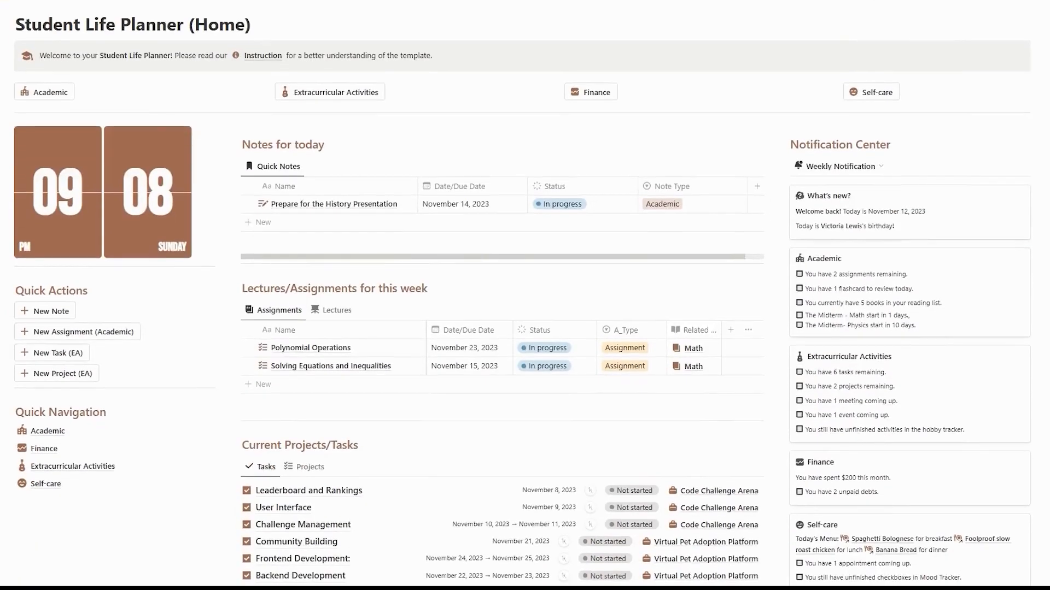
{"action": "left_click", "coordinate": [44, 92]}
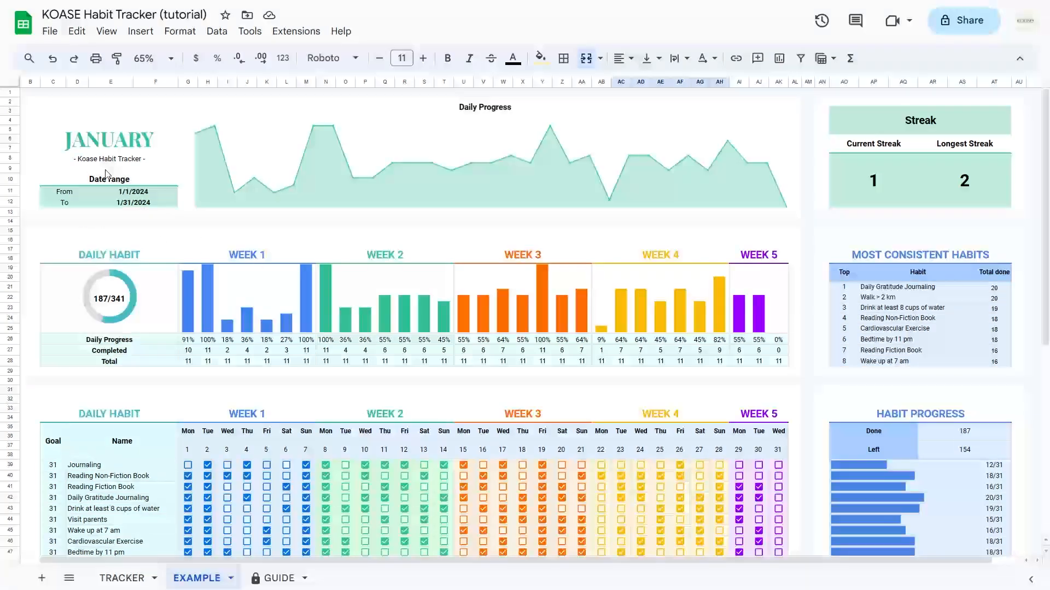
{"action": "left_click", "coordinate": [63, 202]}
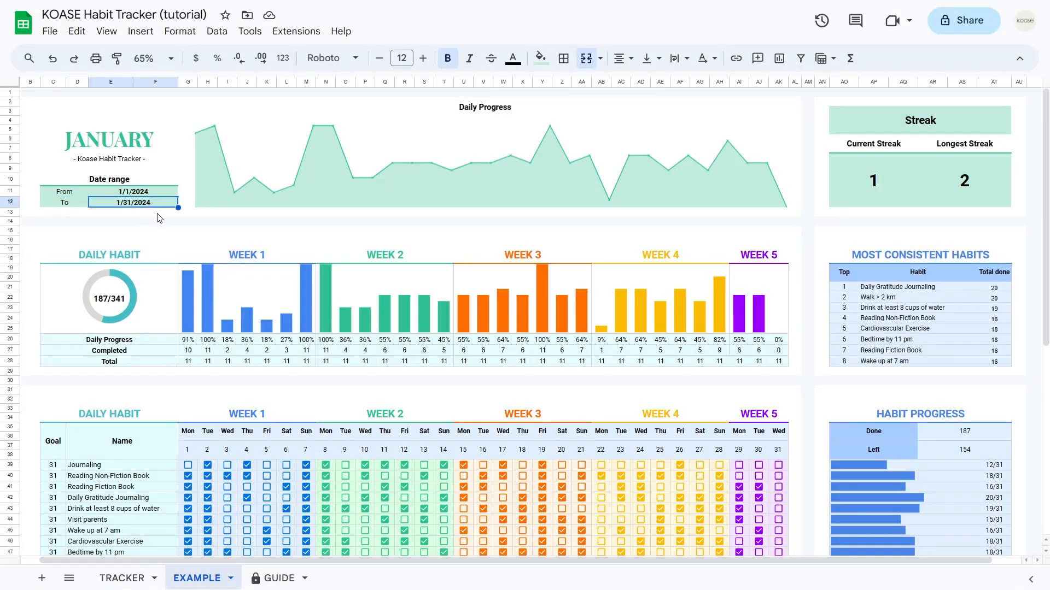
{"action": "left_click", "coordinate": [133, 190]}
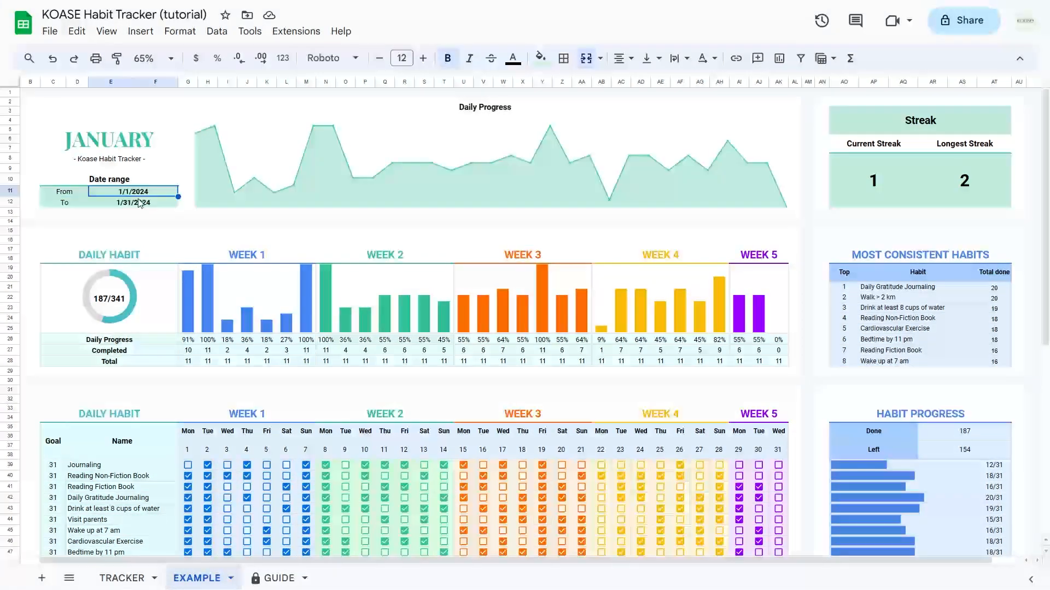
{"action": "left_click", "coordinate": [133, 190]}
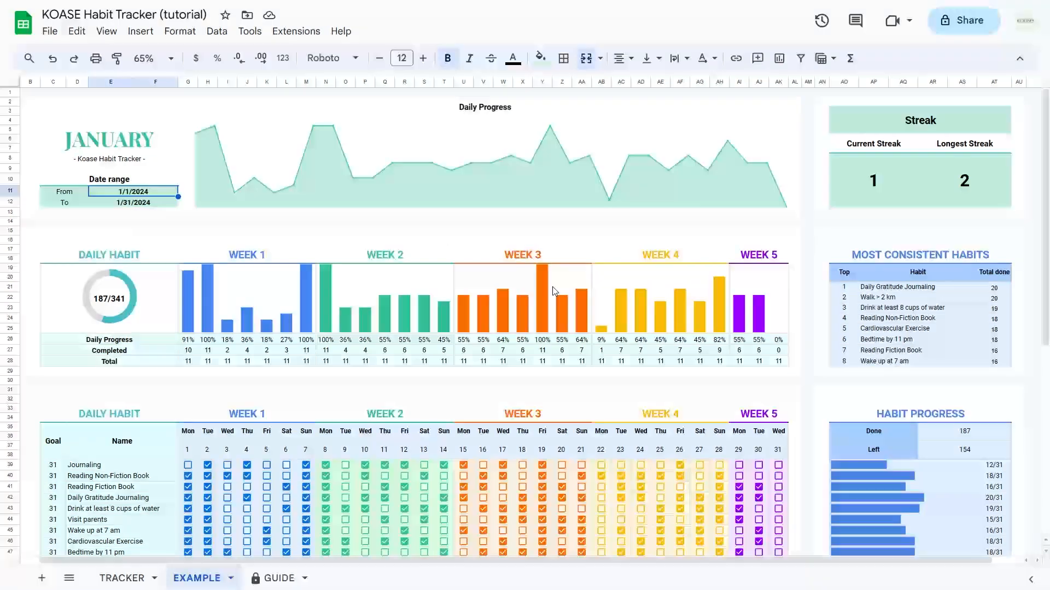
{"action": "left_click", "coordinate": [133, 202]}
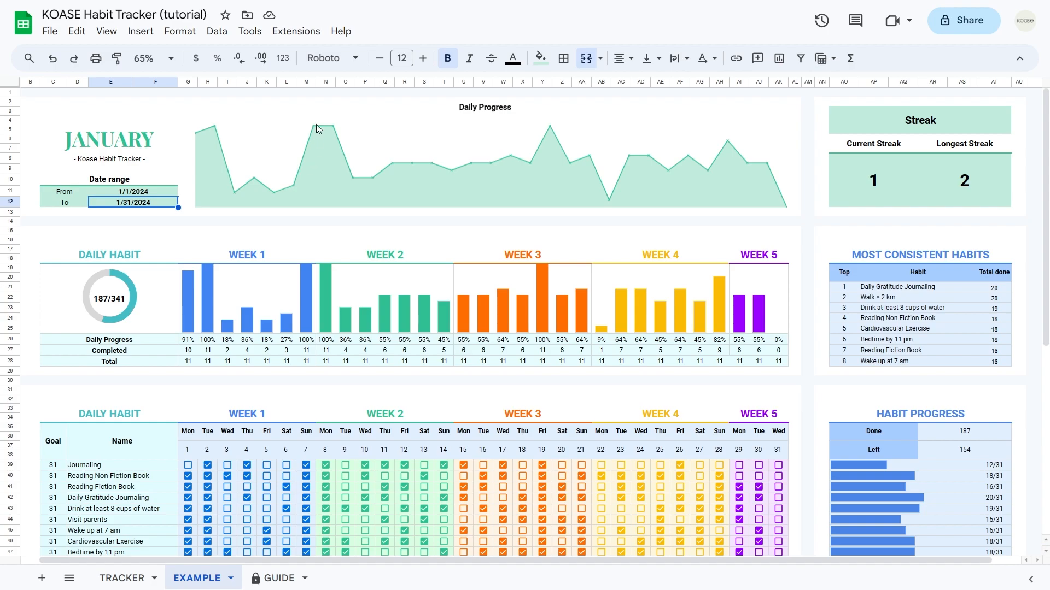
{"action": "mouse_move", "coordinate": [629, 171]}
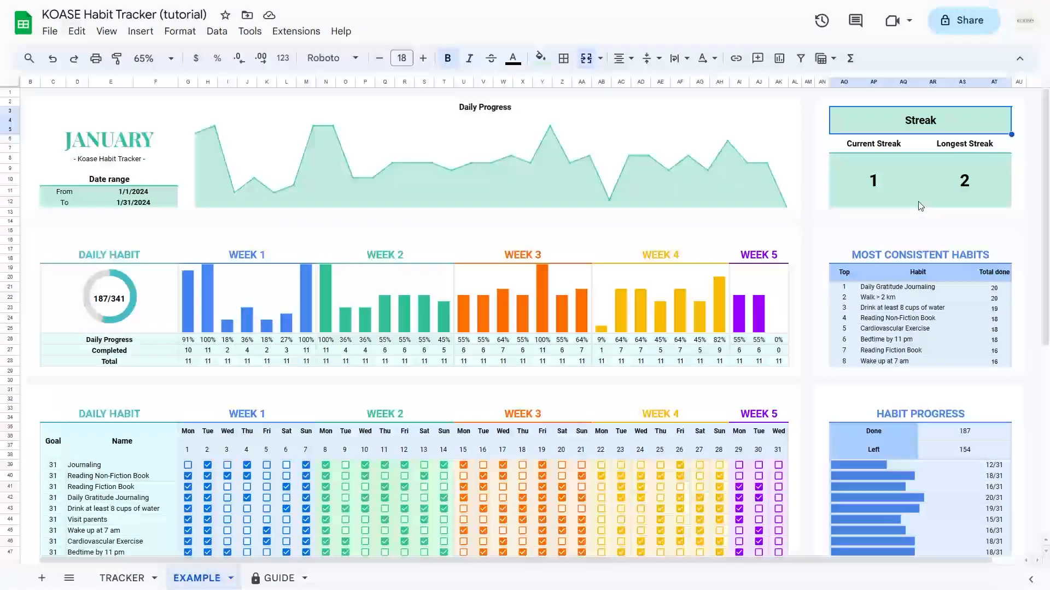
Review the Longest Streak (now 1) and Current Streak values, then scroll down the tracker
{"action": "left_click", "coordinate": [964, 144]}
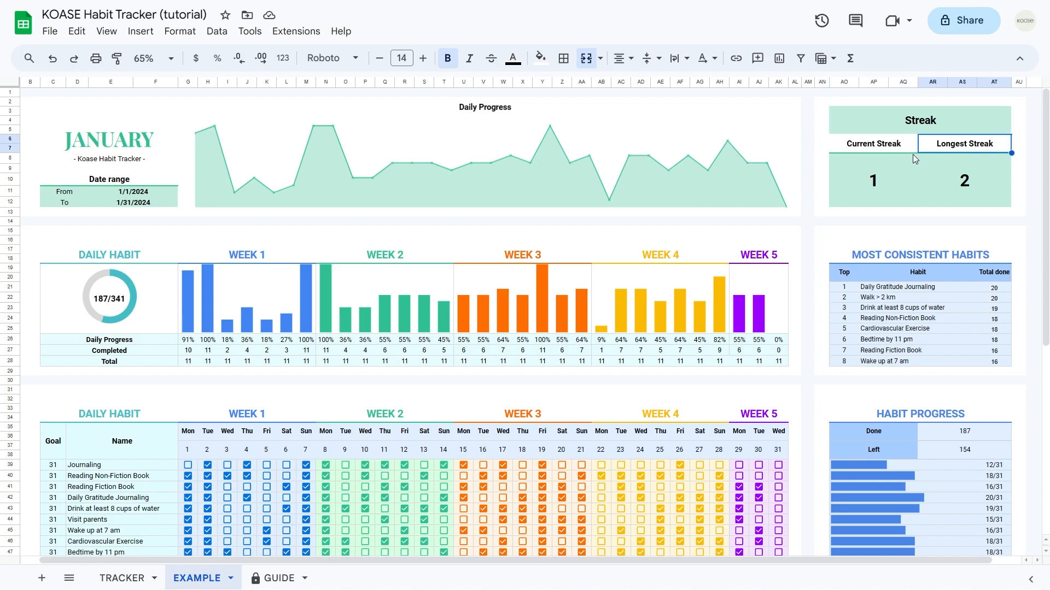
{"action": "left_click", "coordinate": [873, 143]}
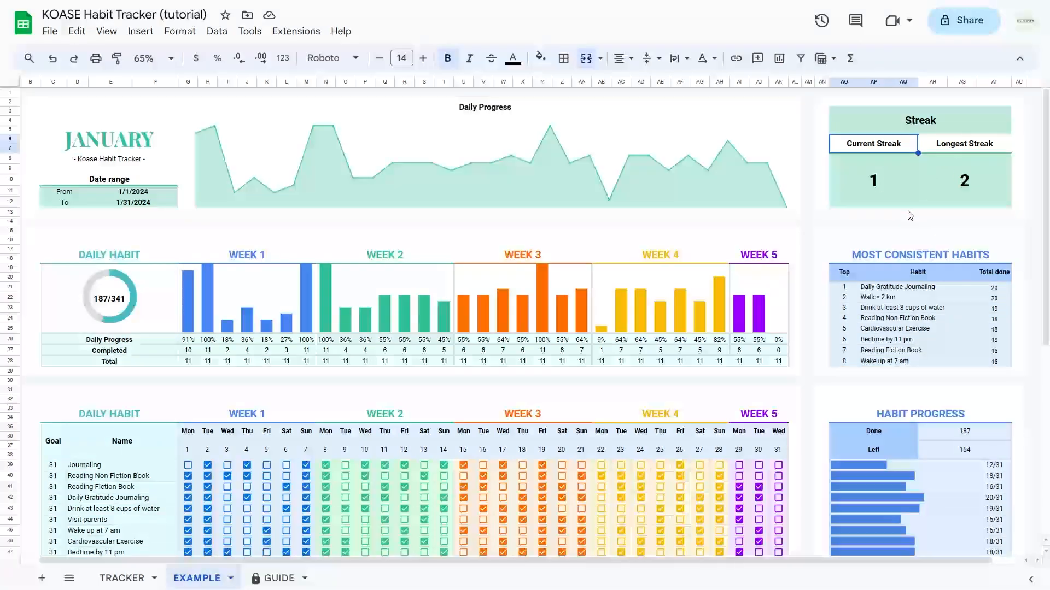
{"action": "left_click", "coordinate": [964, 180]}
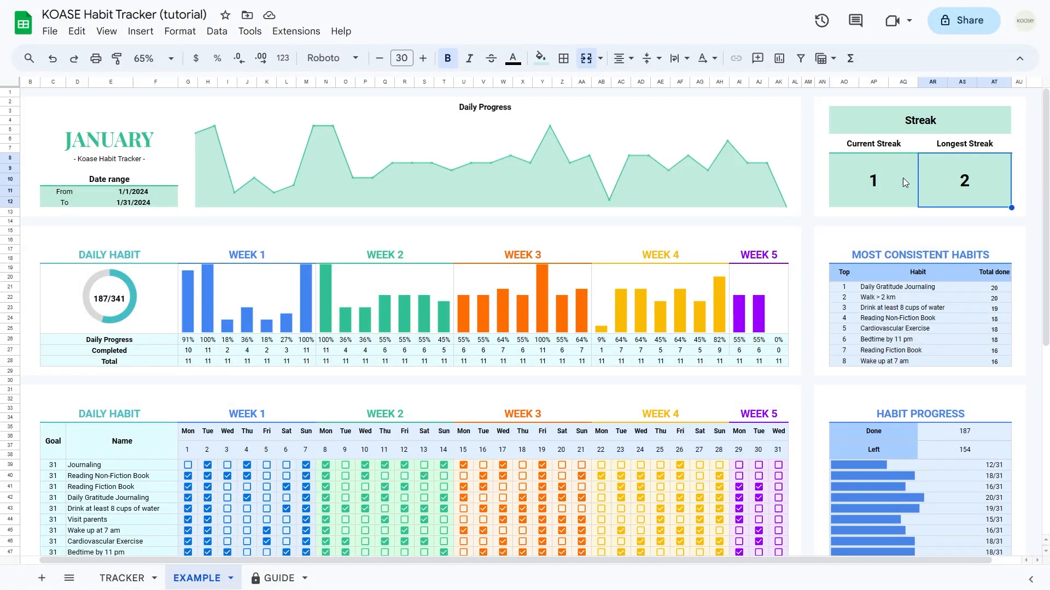
{"action": "left_click", "coordinate": [873, 181]}
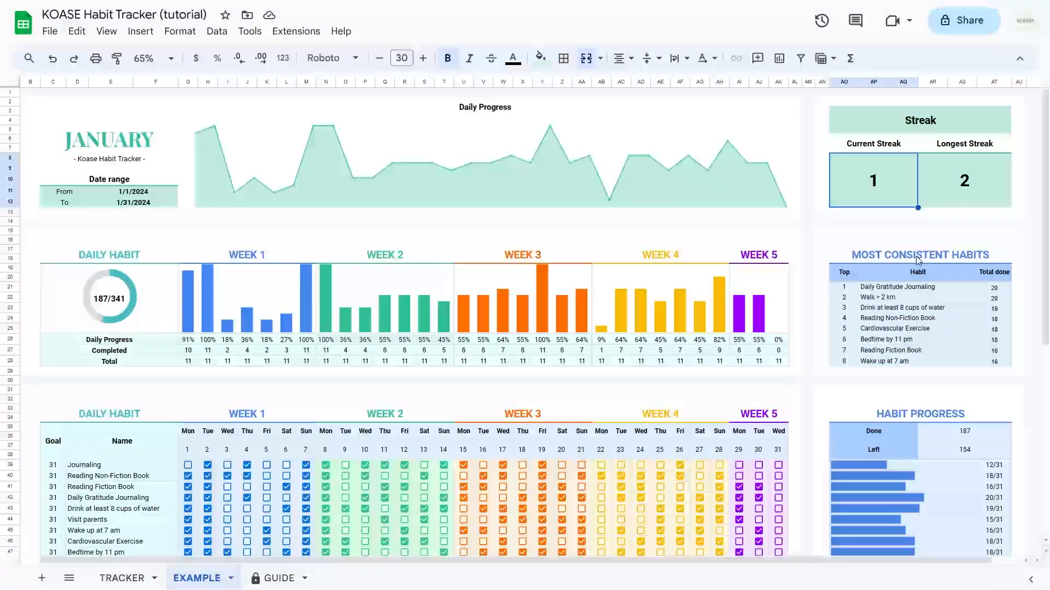
{"action": "scroll", "scroll_direction": "down", "scroll_amount": 3}
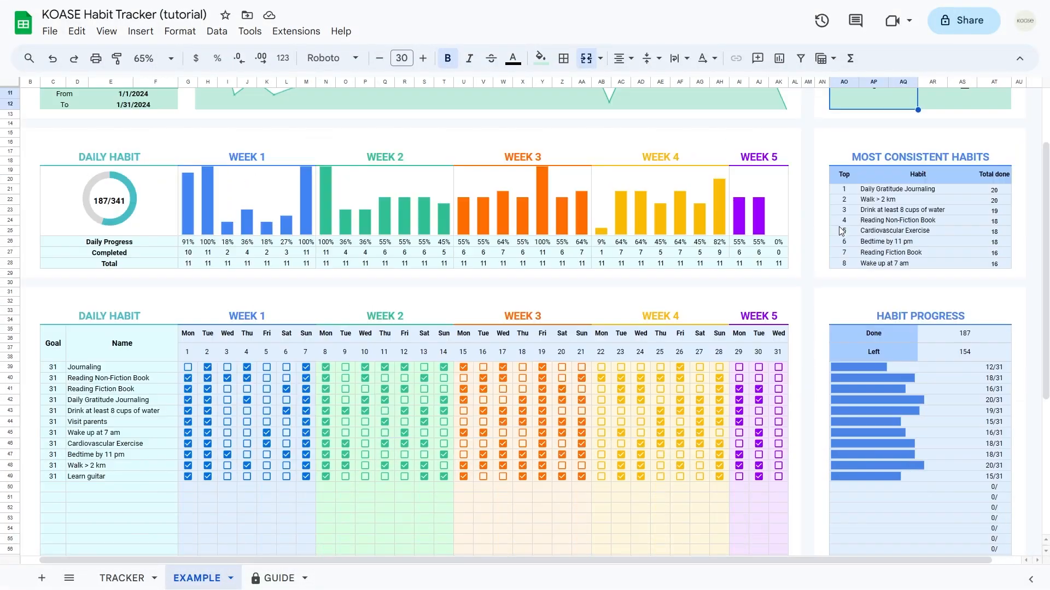
{"action": "scroll", "scroll_direction": "down", "scroll_amount": 3}
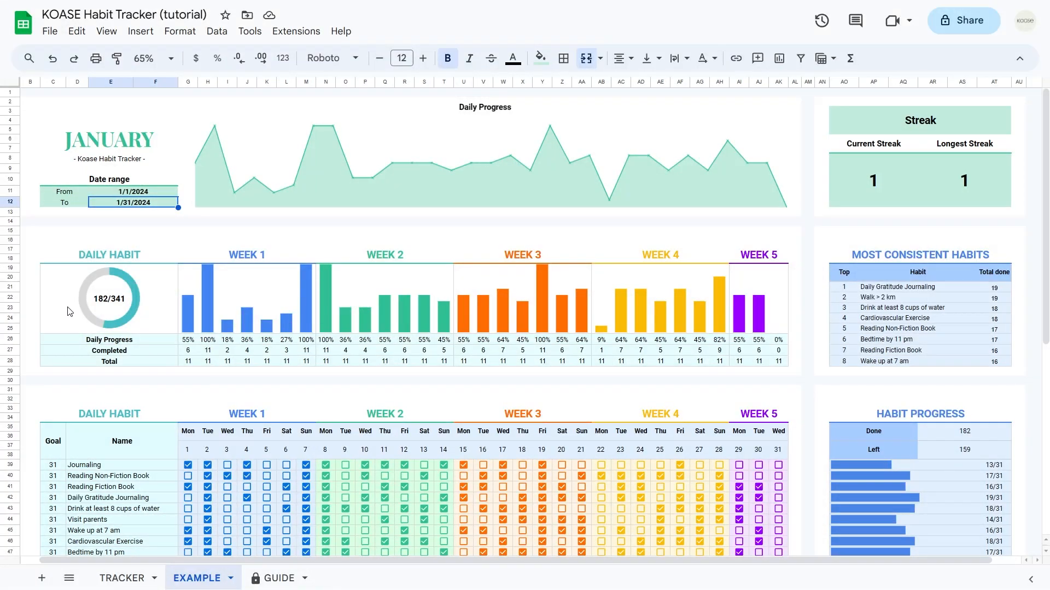
{"action": "mouse_move", "coordinate": [115, 273]}
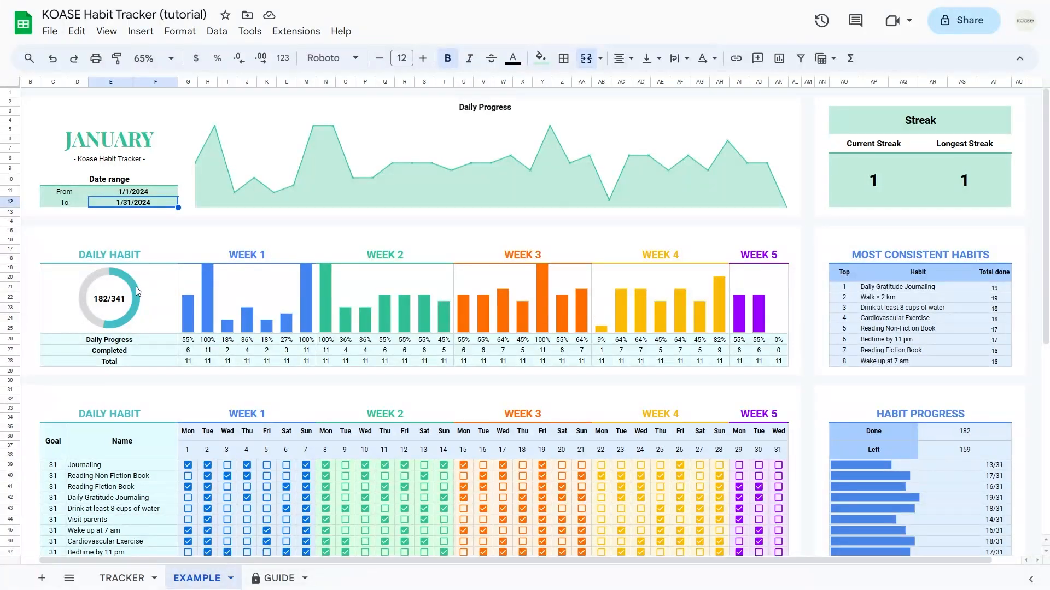
{"action": "mouse_move", "coordinate": [132, 299]}
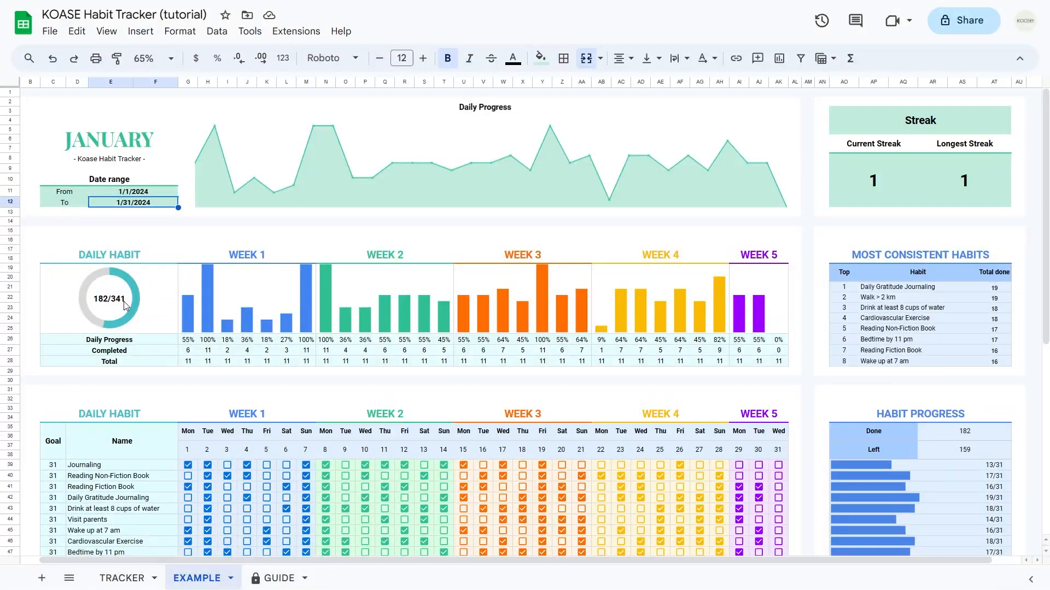
{"action": "scroll", "scroll_direction": "down", "scroll_amount": 3}
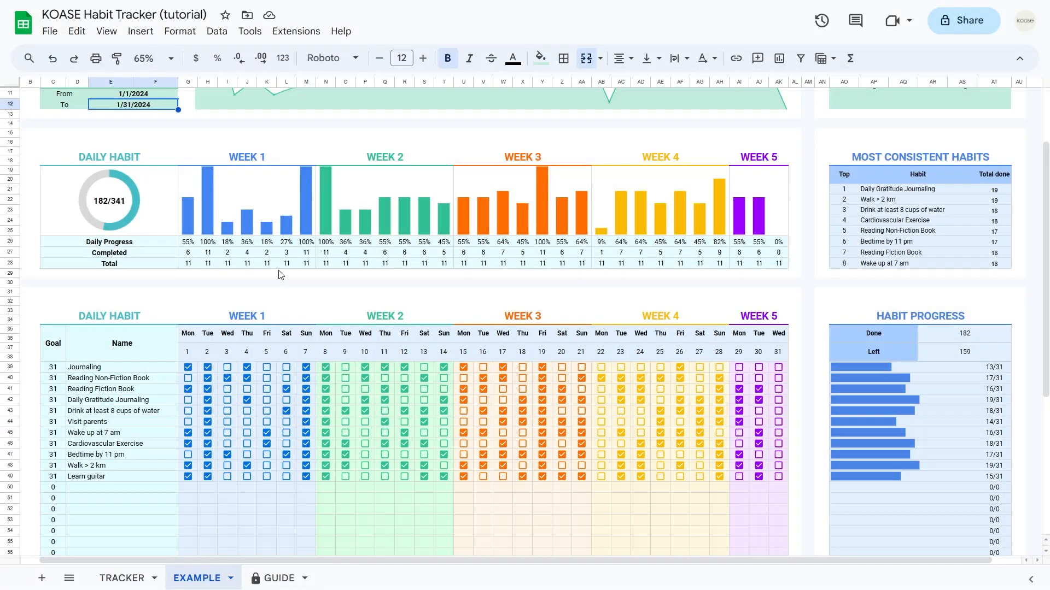
{"action": "mouse_move", "coordinate": [107, 190]}
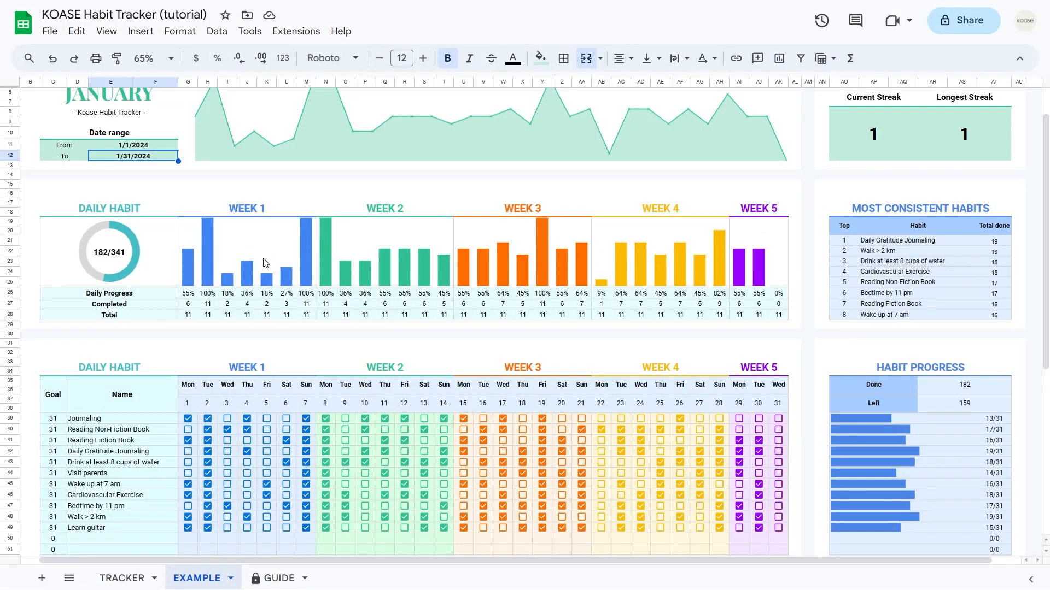
{"action": "mouse_move", "coordinate": [204, 337]}
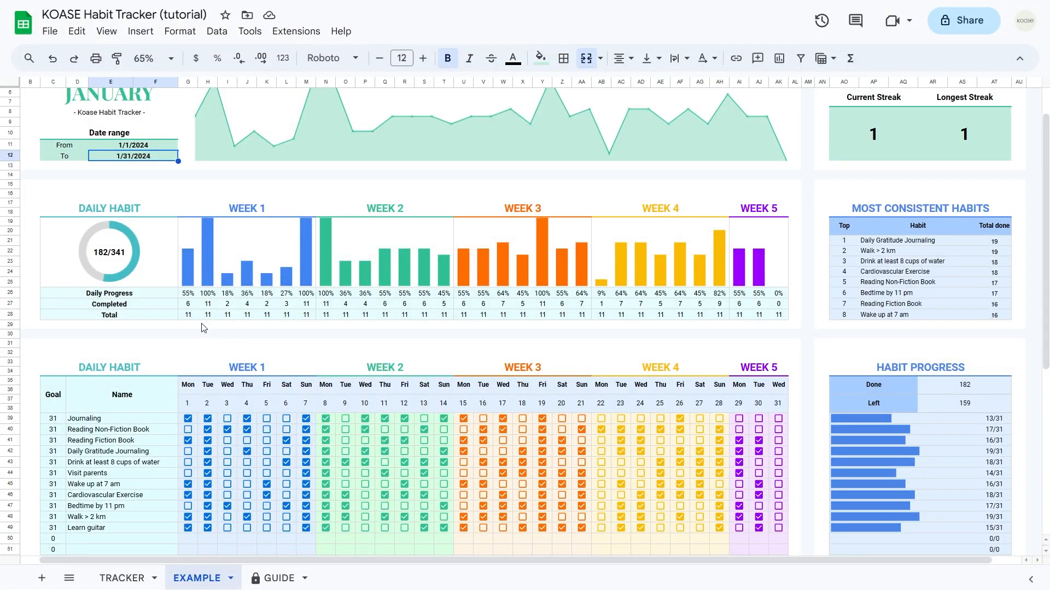
{"action": "mouse_move", "coordinate": [520, 312]}
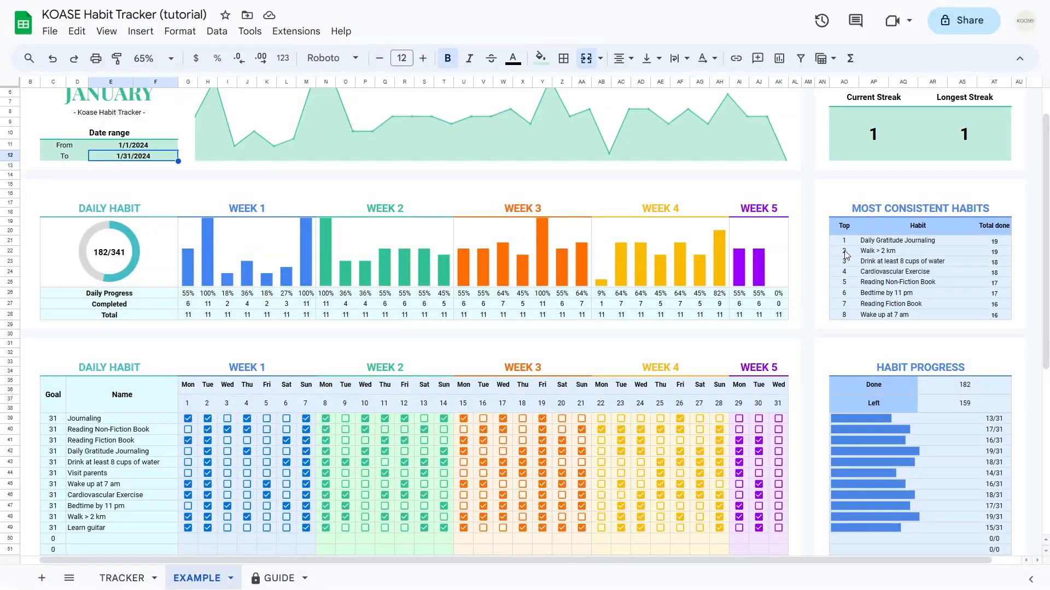
{"action": "mouse_move", "coordinate": [842, 325]}
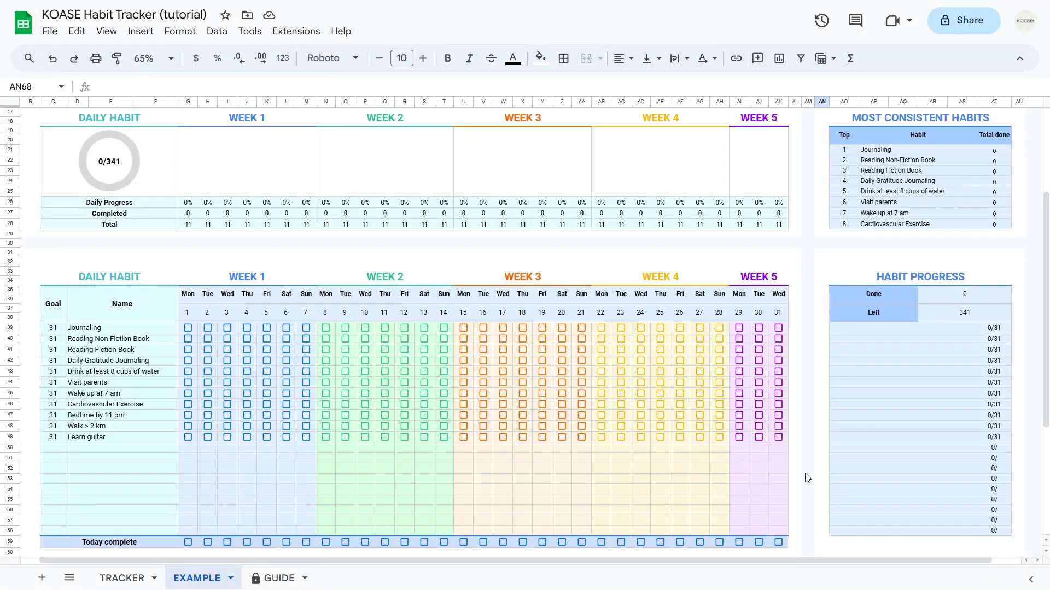
{"action": "mouse_move", "coordinate": [122, 313]}
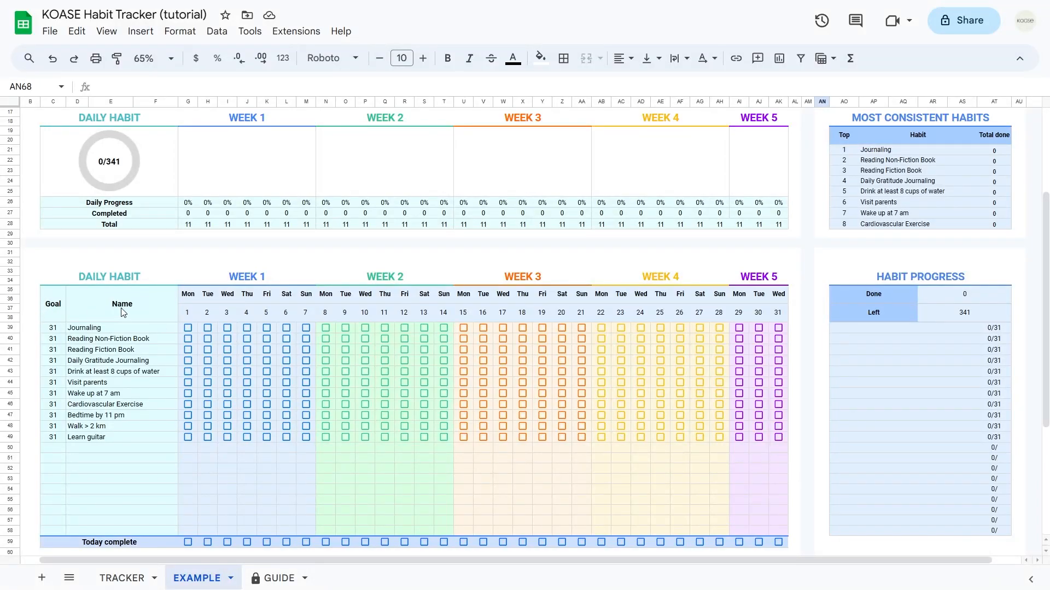
{"action": "mouse_move", "coordinate": [461, 293]}
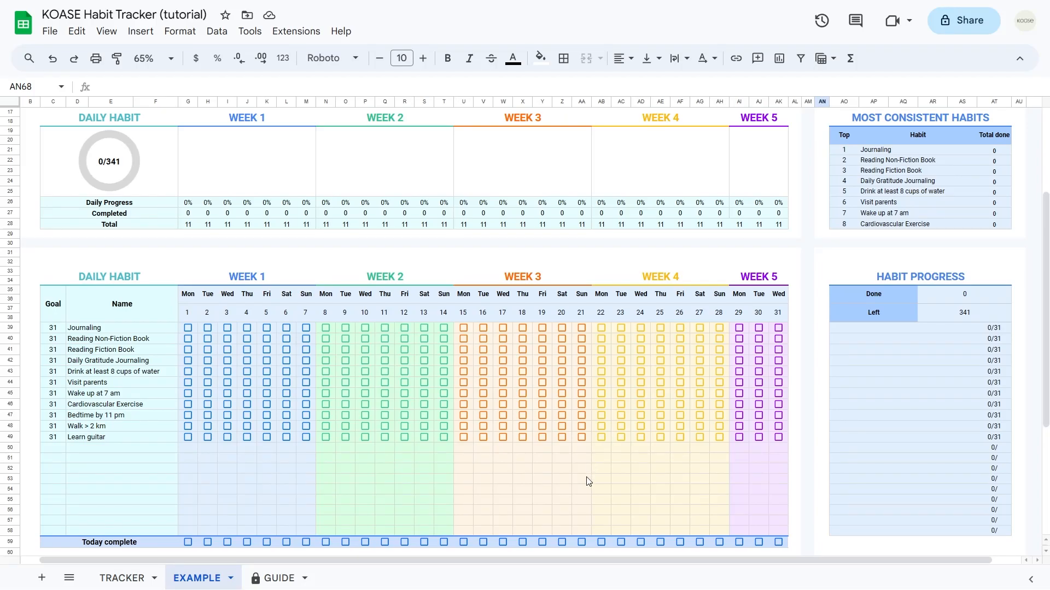
{"action": "mouse_move", "coordinate": [119, 339]}
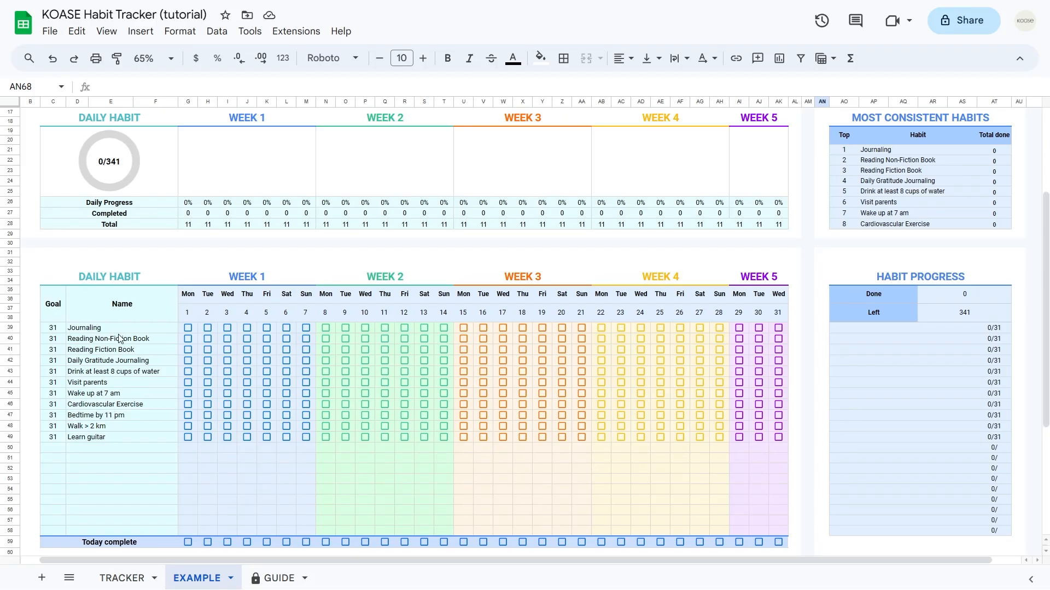
{"action": "mouse_move", "coordinate": [174, 334]}
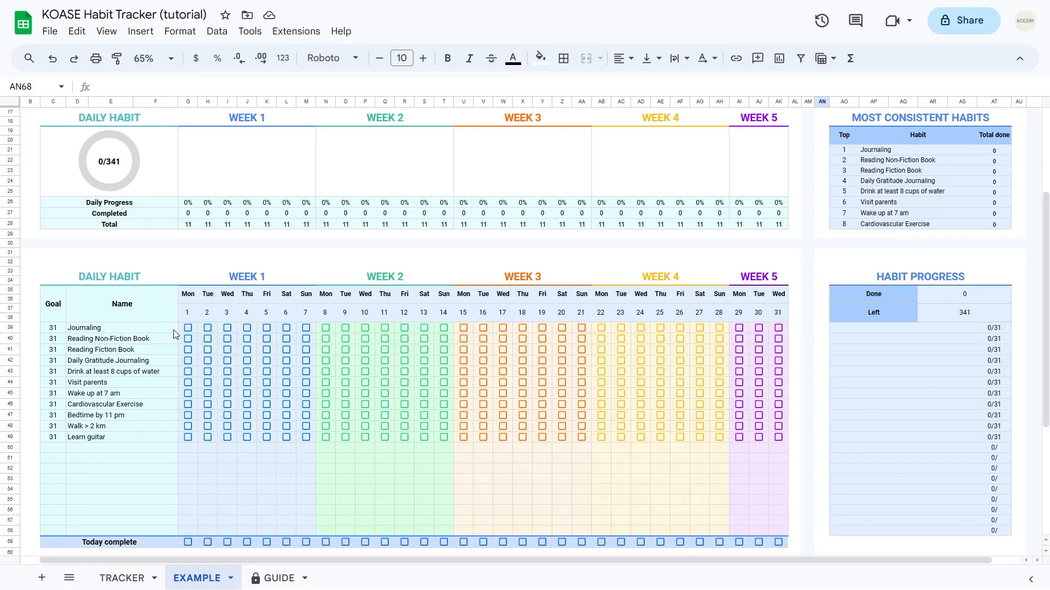
Untick Journaling on Monday the 1st and remove its unplanned-day checkboxes, goal down to 28
{"action": "left_click", "coordinate": [228, 327]}
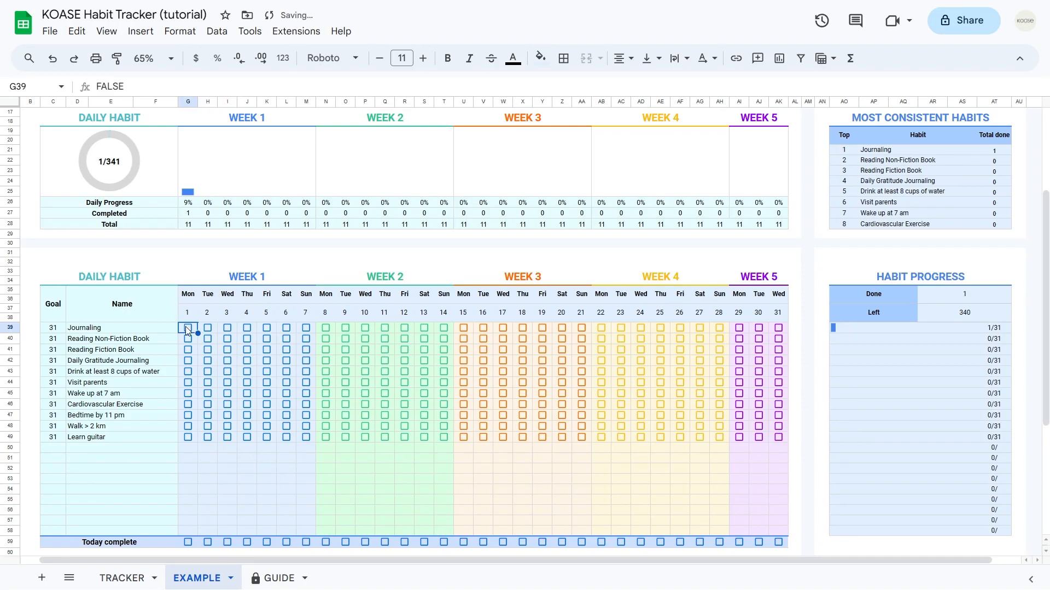
{"action": "left_click", "coordinate": [187, 328]}
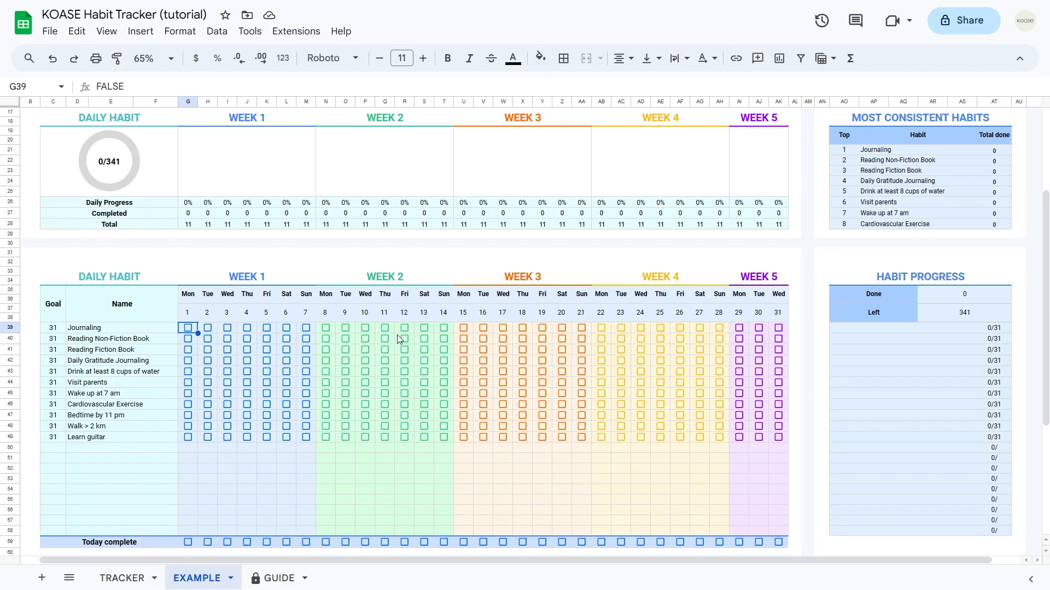
{"action": "mouse_move", "coordinate": [236, 349]}
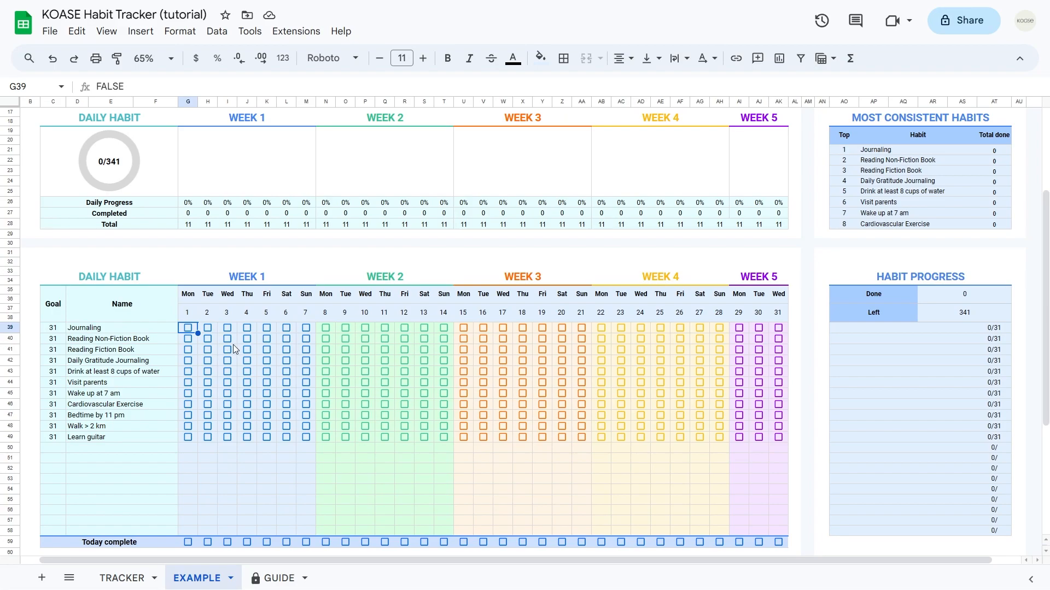
{"action": "left_click", "coordinate": [227, 328]}
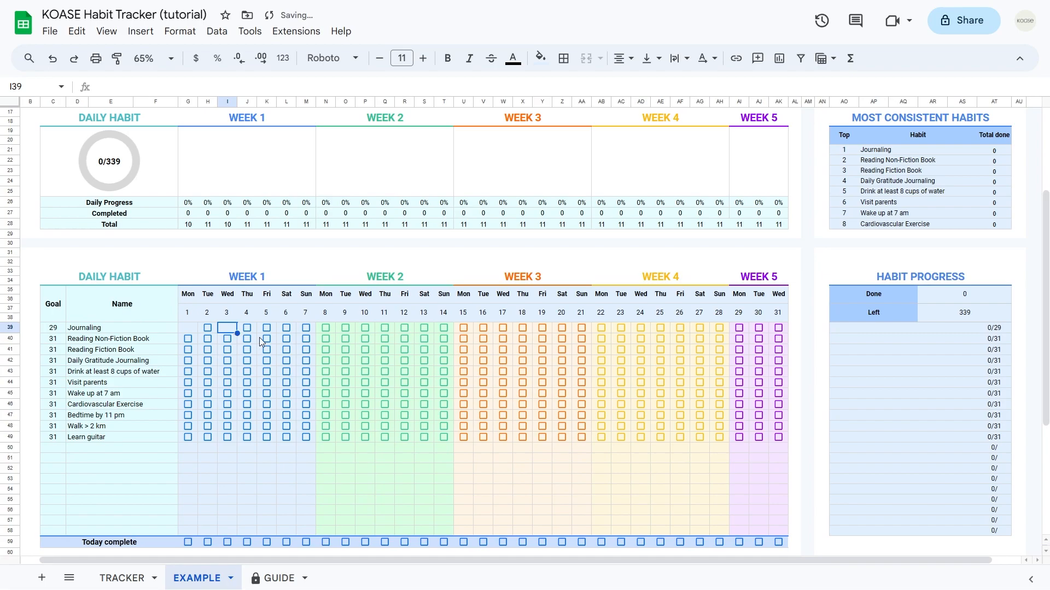
{"action": "left_click", "coordinate": [266, 327]}
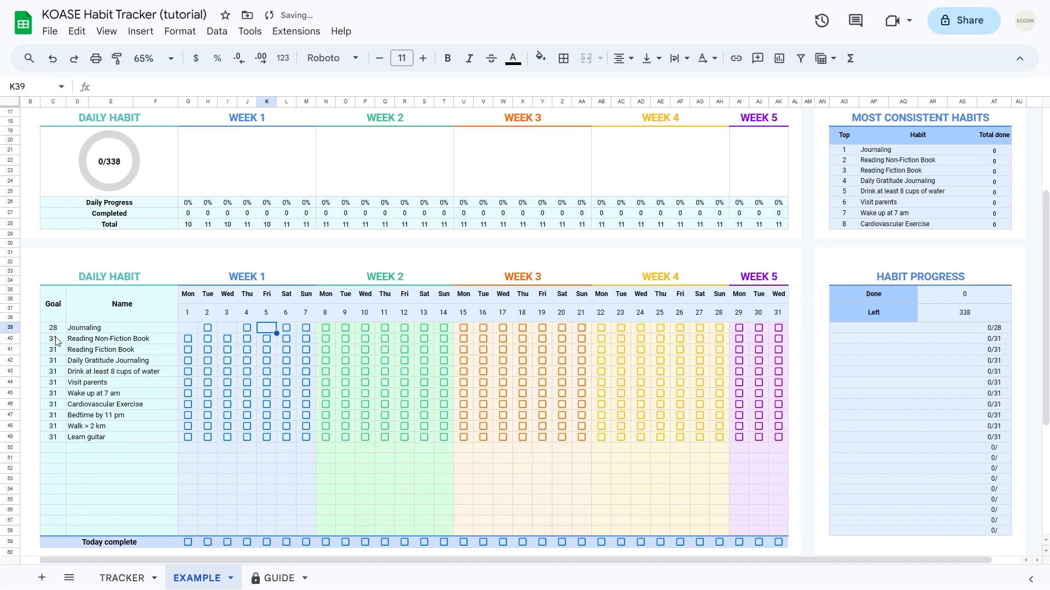
Remove Learn guitar's checkboxes on unplanned days, lowering its goal to 21
{"action": "left_click", "coordinate": [187, 437]}
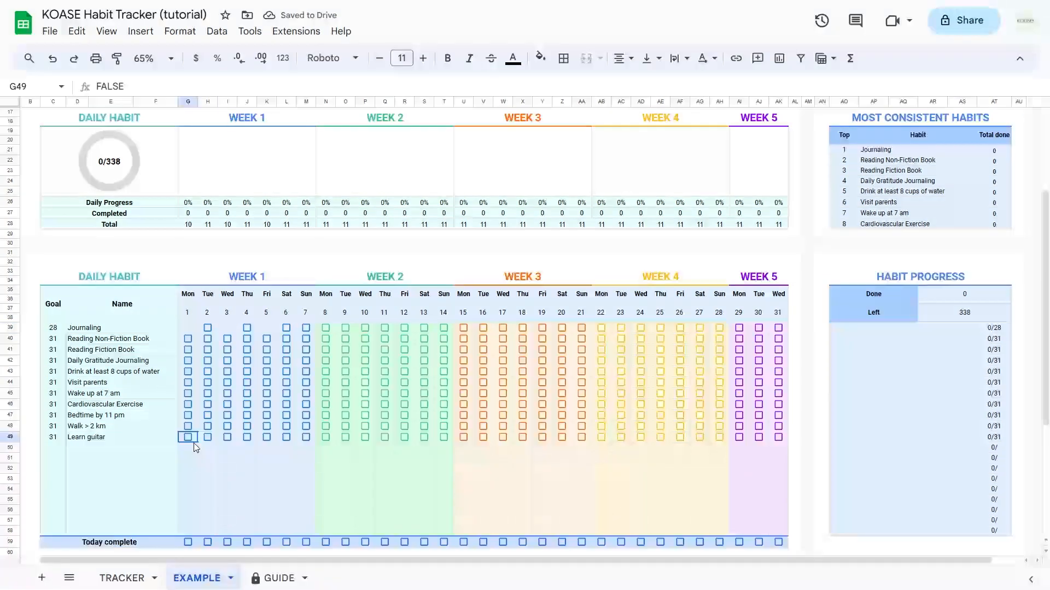
{"action": "left_click", "coordinate": [326, 437]}
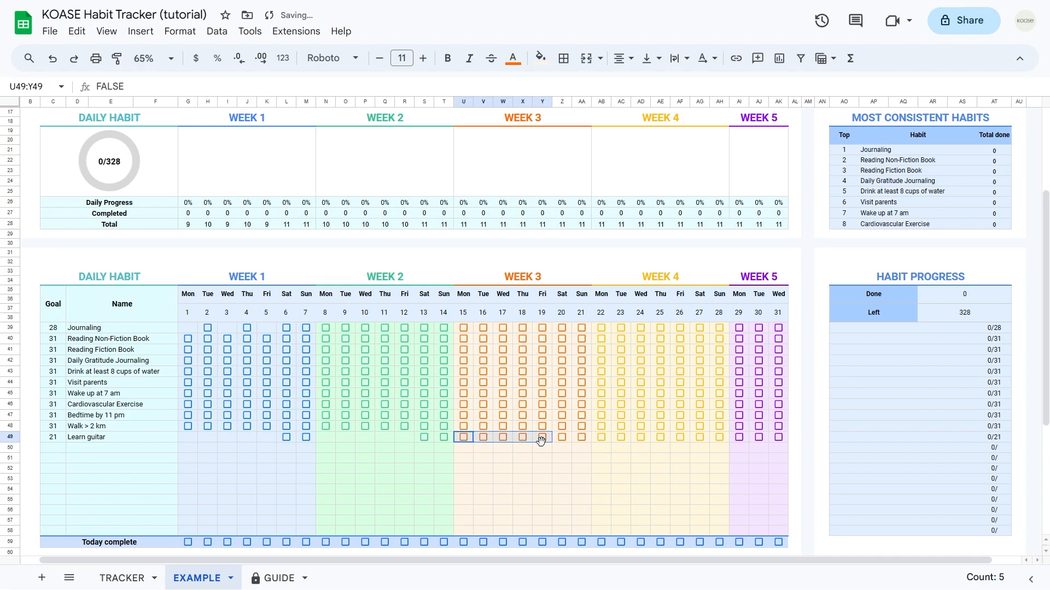
Clear a further run of Learn guitar day checkboxes so its monthly goal drops to 8
{"action": "left_click_drag", "start_coordinate": [600, 437], "coordinate": [688, 437]}
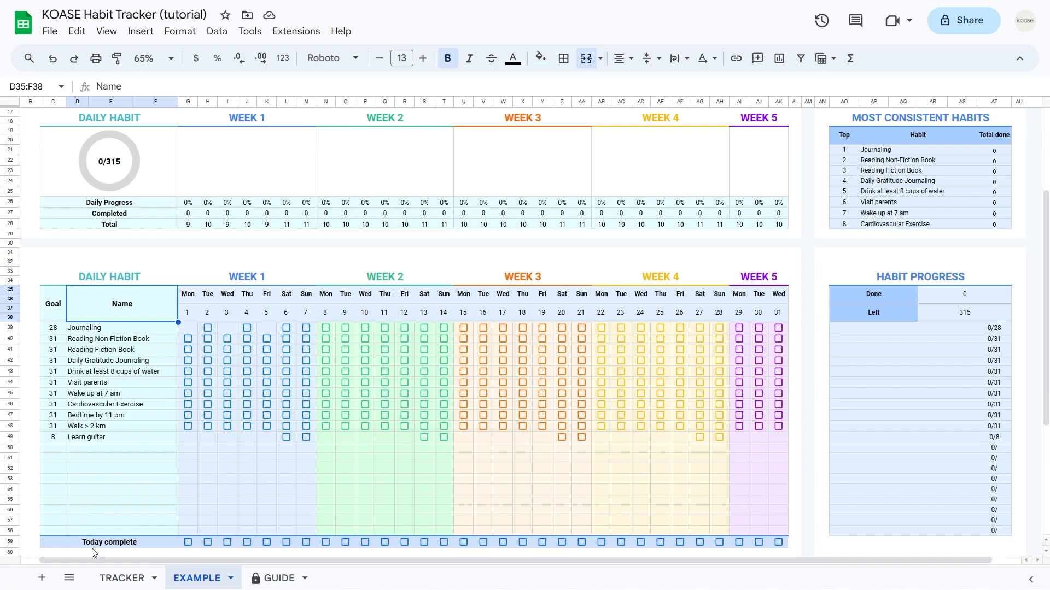
{"action": "mouse_move", "coordinate": [135, 551]}
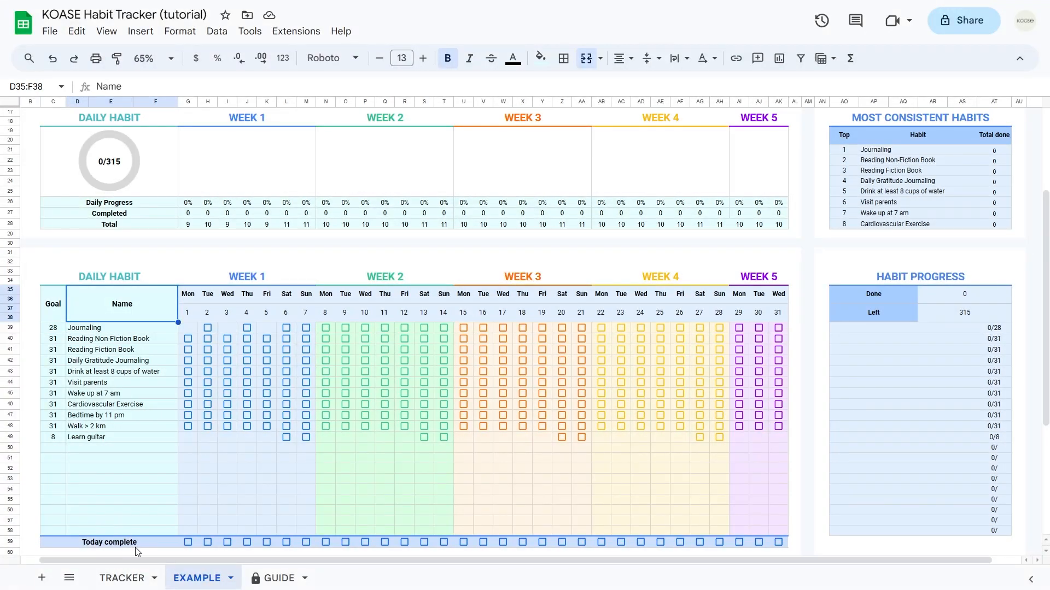
{"action": "mouse_move", "coordinate": [756, 551]}
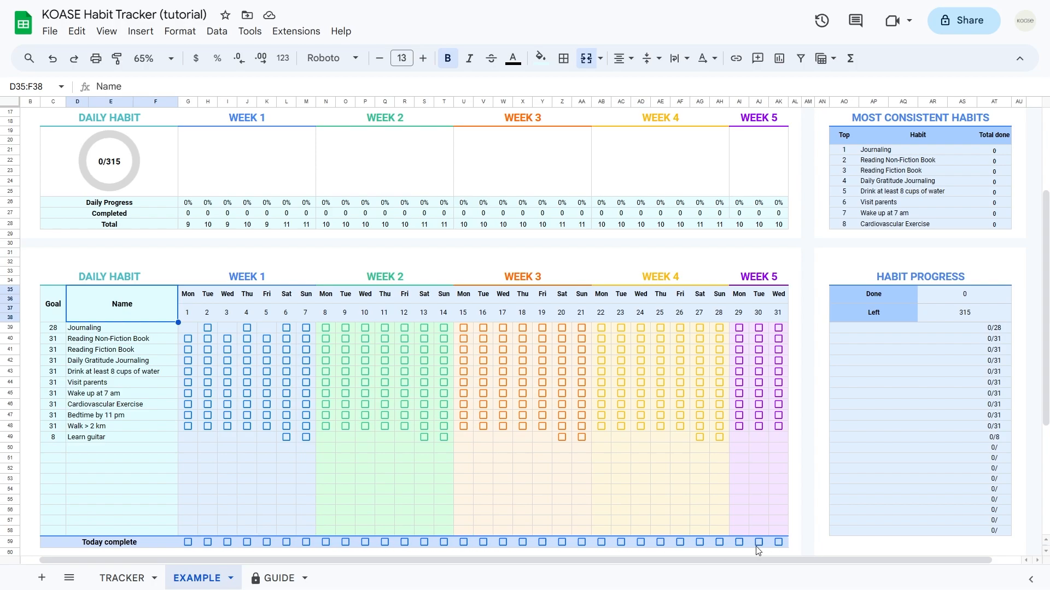
Mark every habit and the day itself complete for Monday the 1st
{"action": "left_click", "coordinate": [187, 359]}
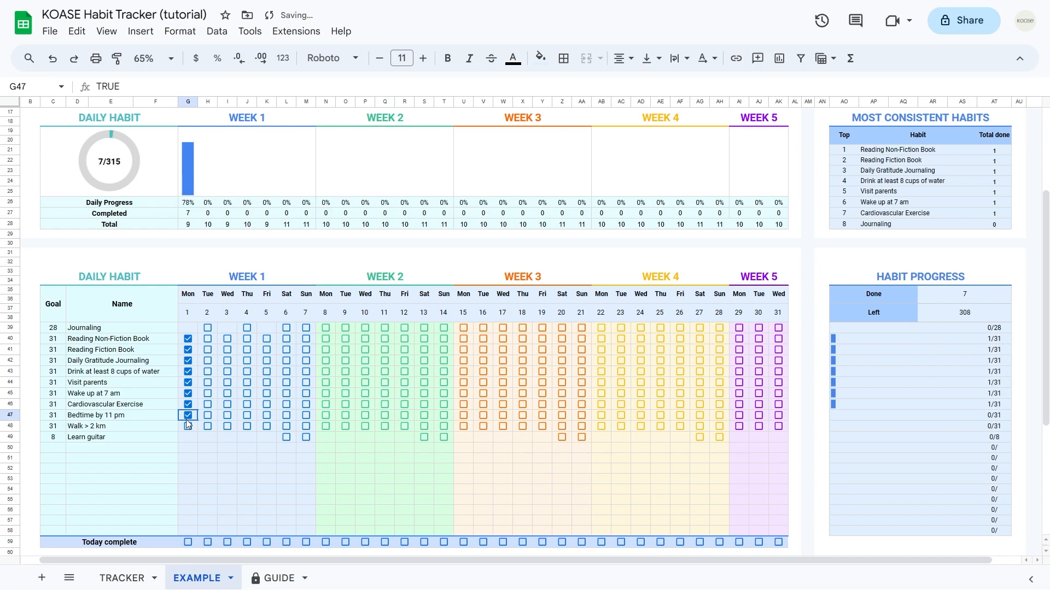
{"action": "left_click", "coordinate": [187, 425]}
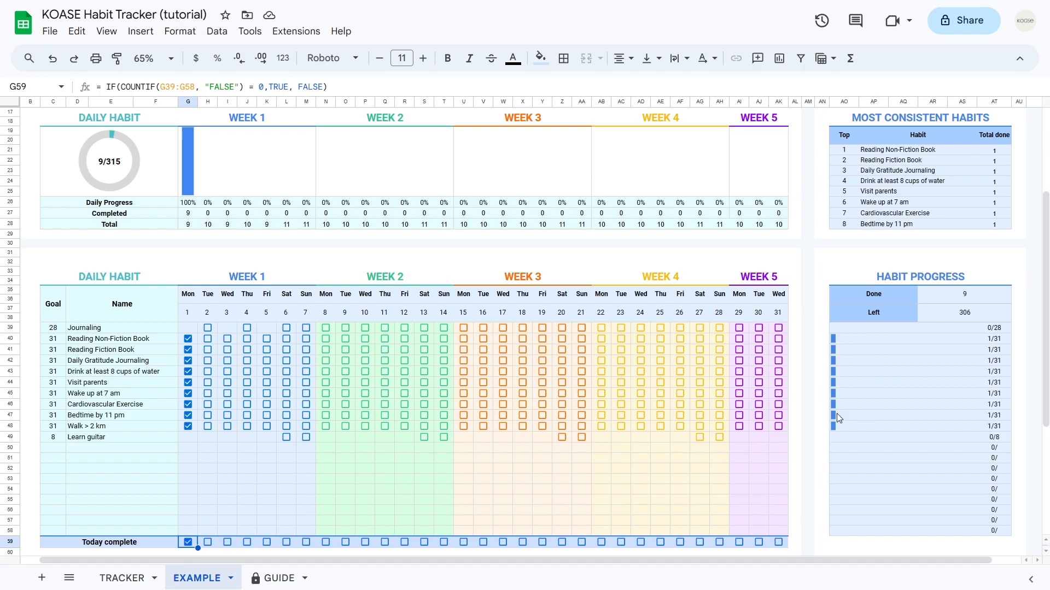
Tick Reading Fiction Book in week 2, Gratitude Journaling in week 3 and Wake up at 7 am across week 3 onward
{"action": "left_click", "coordinate": [384, 350]}
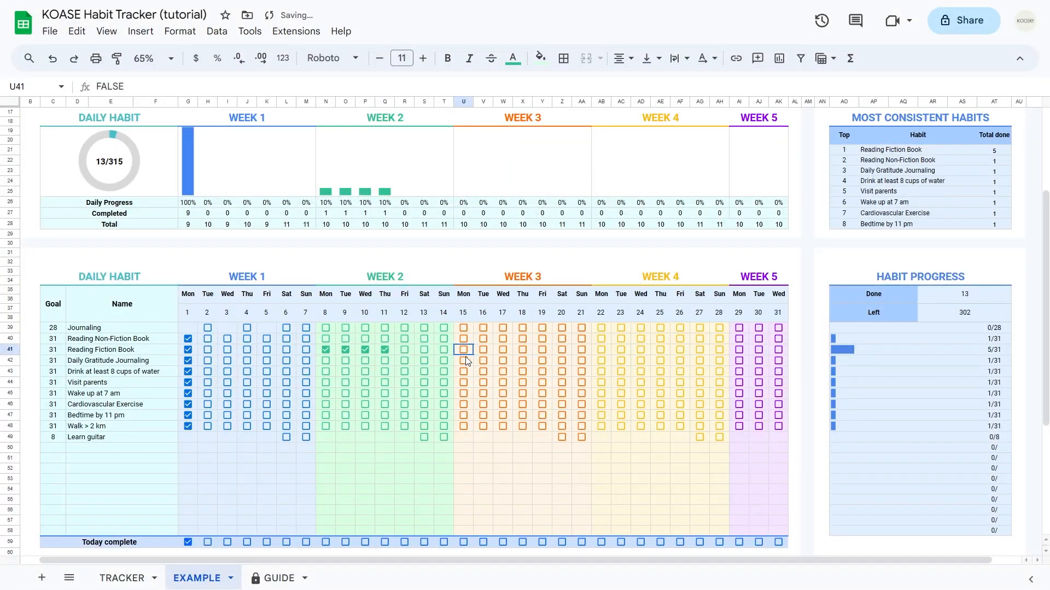
{"action": "left_click", "coordinate": [463, 361]}
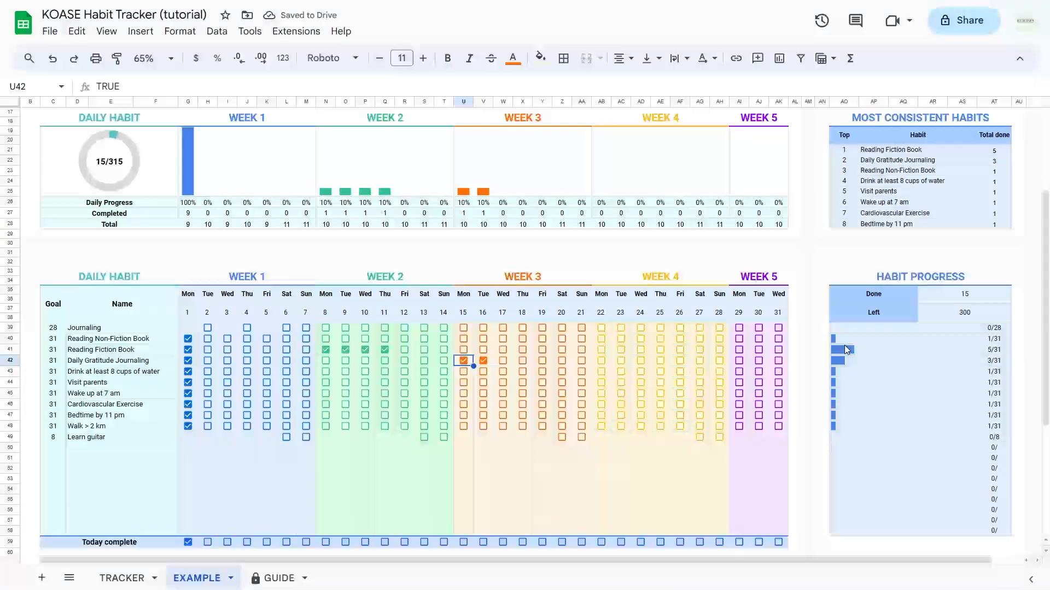
{"action": "left_click", "coordinate": [502, 393]}
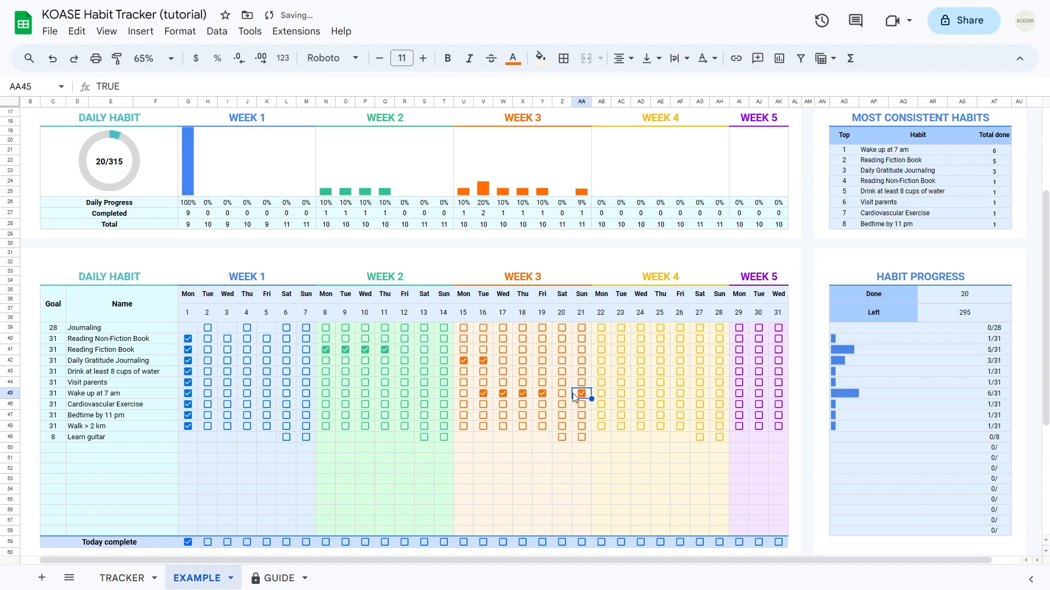
{"action": "left_click", "coordinate": [620, 393]}
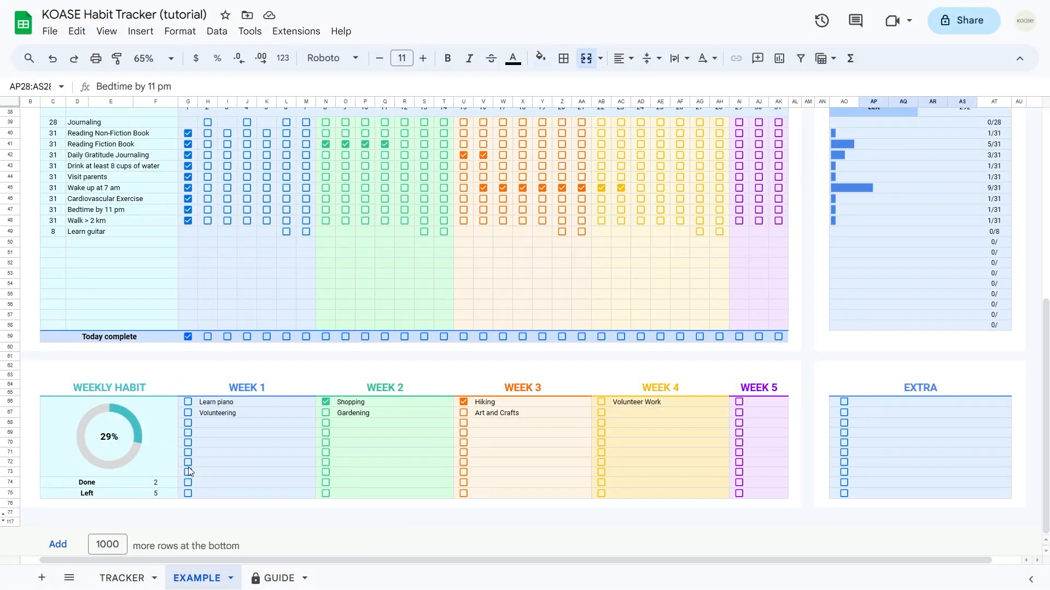
{"action": "mouse_move", "coordinate": [378, 512]}
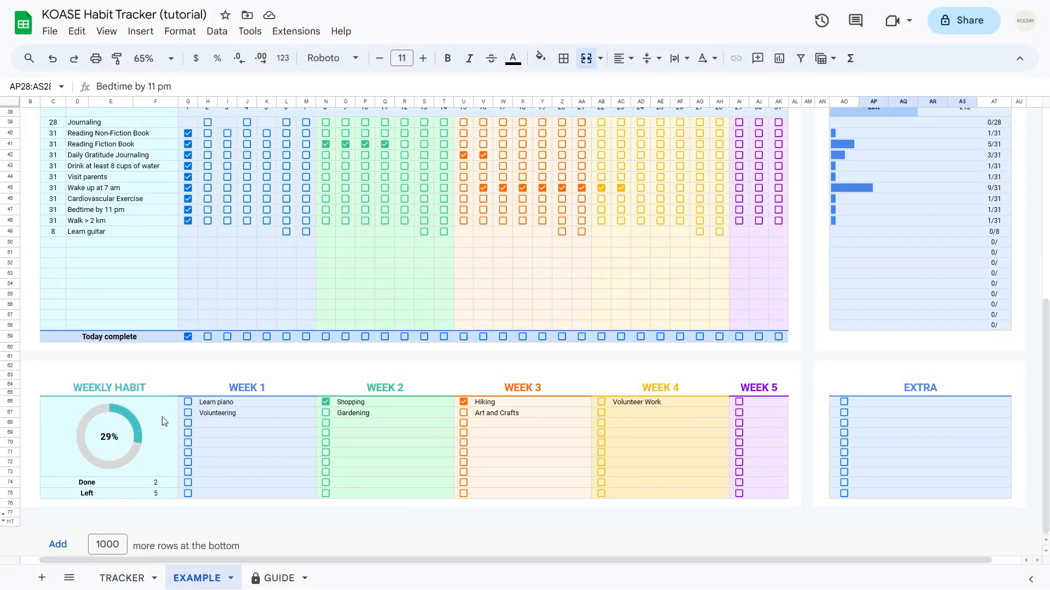
{"action": "mouse_move", "coordinate": [585, 424]}
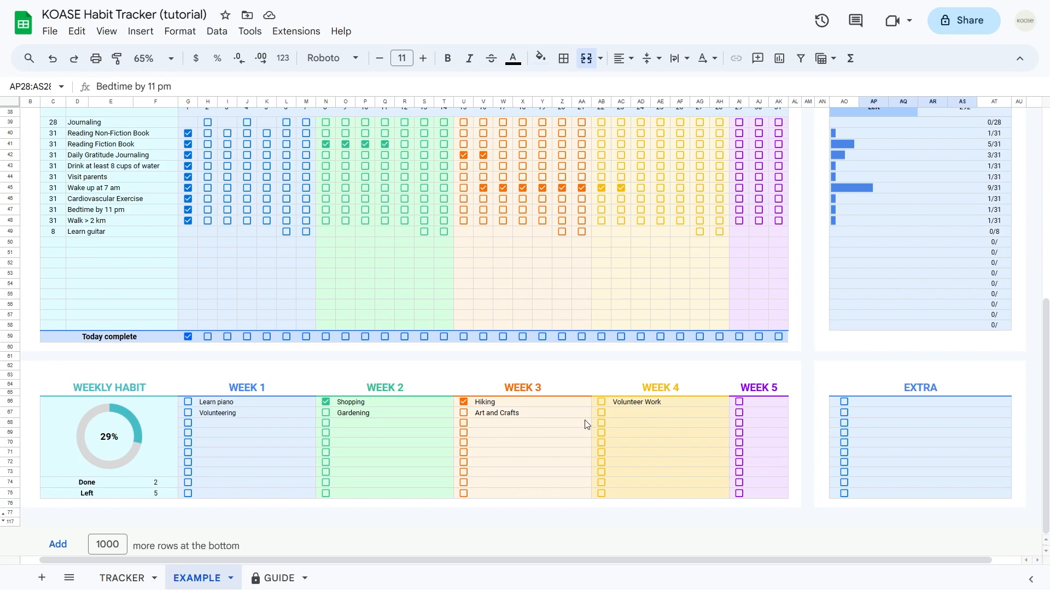
{"action": "mouse_move", "coordinate": [282, 478]}
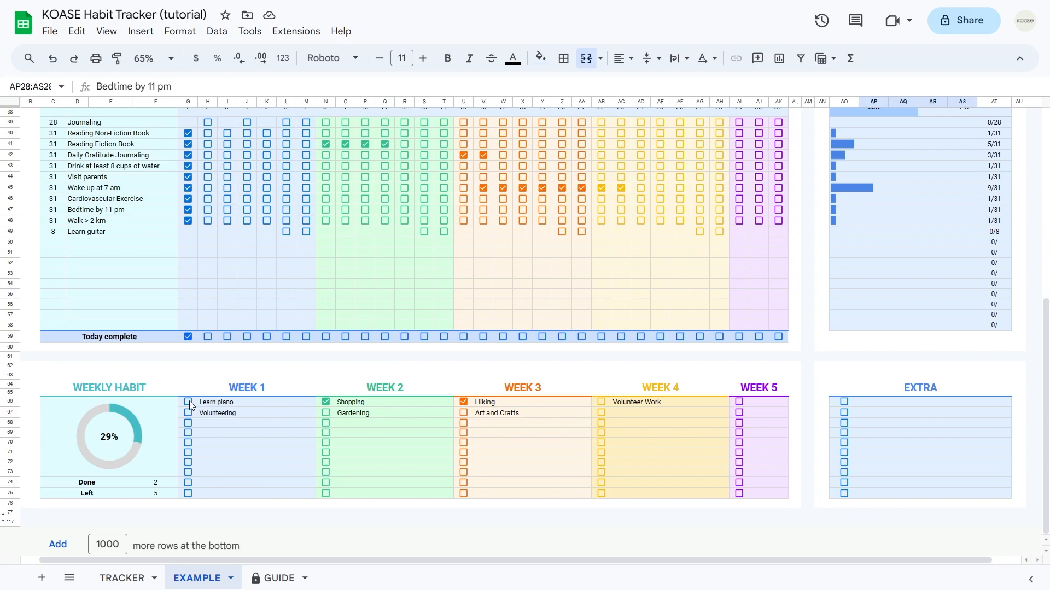
Tick Learn piano, Volunteering and Art and Crafts in the Weekly Habit table, raising completion to 71%
{"action": "left_click", "coordinate": [462, 414]}
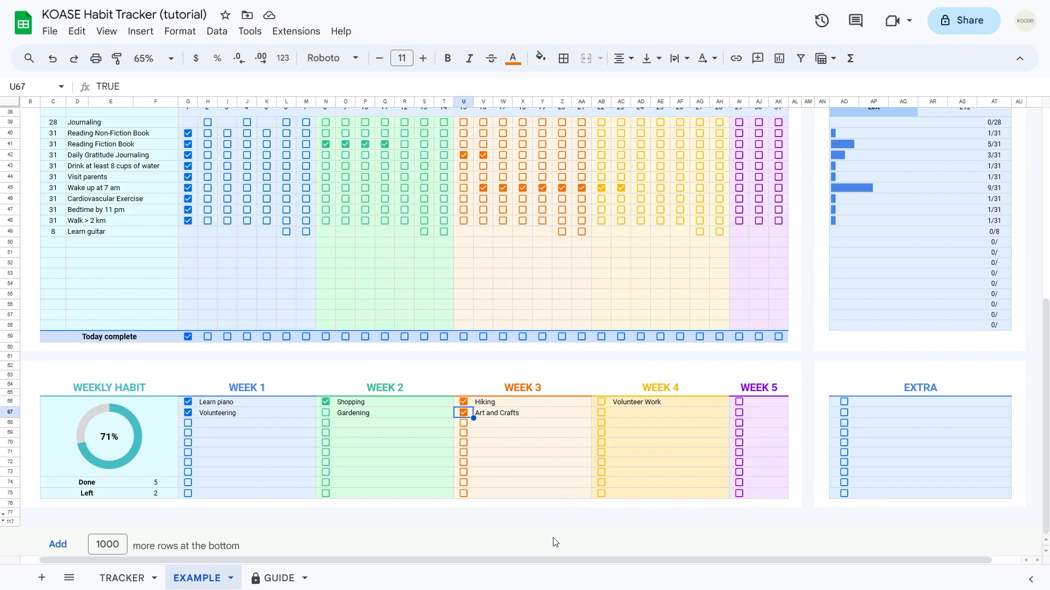
{"action": "mouse_move", "coordinate": [983, 470]}
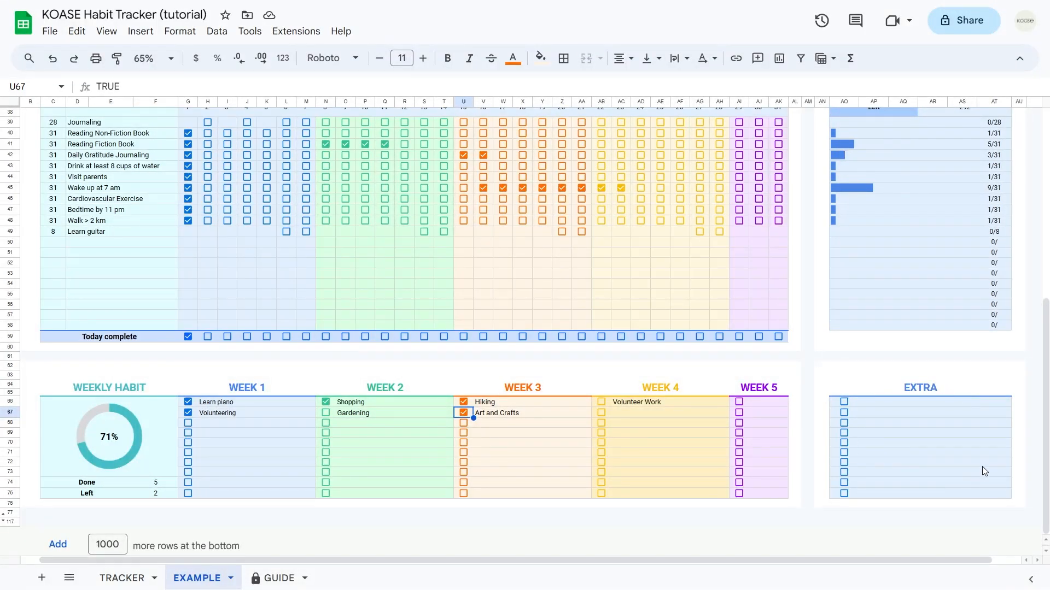
{"action": "mouse_move", "coordinate": [905, 382]}
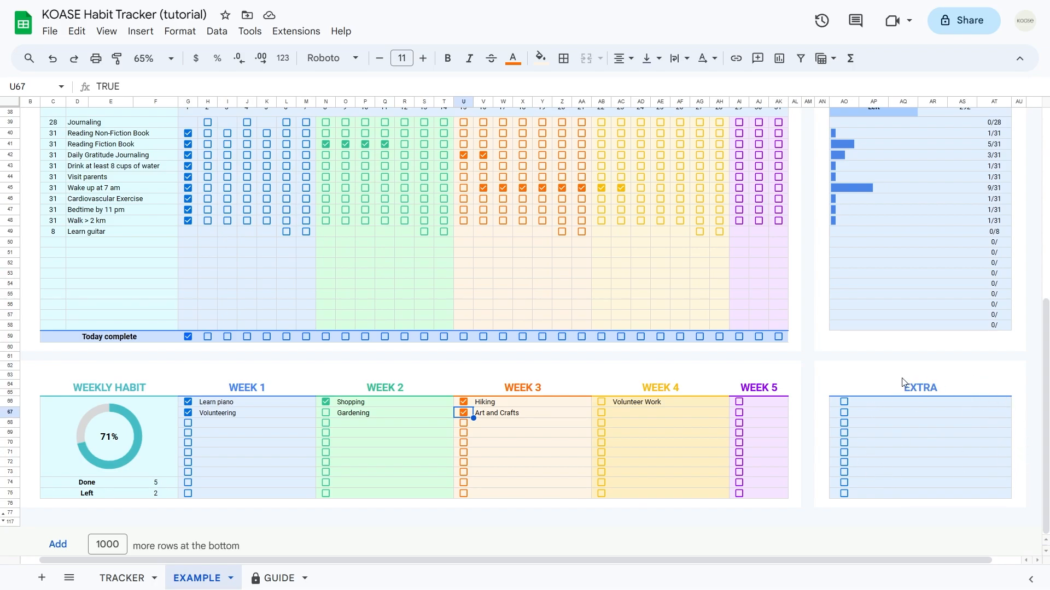
{"action": "mouse_move", "coordinate": [895, 399]}
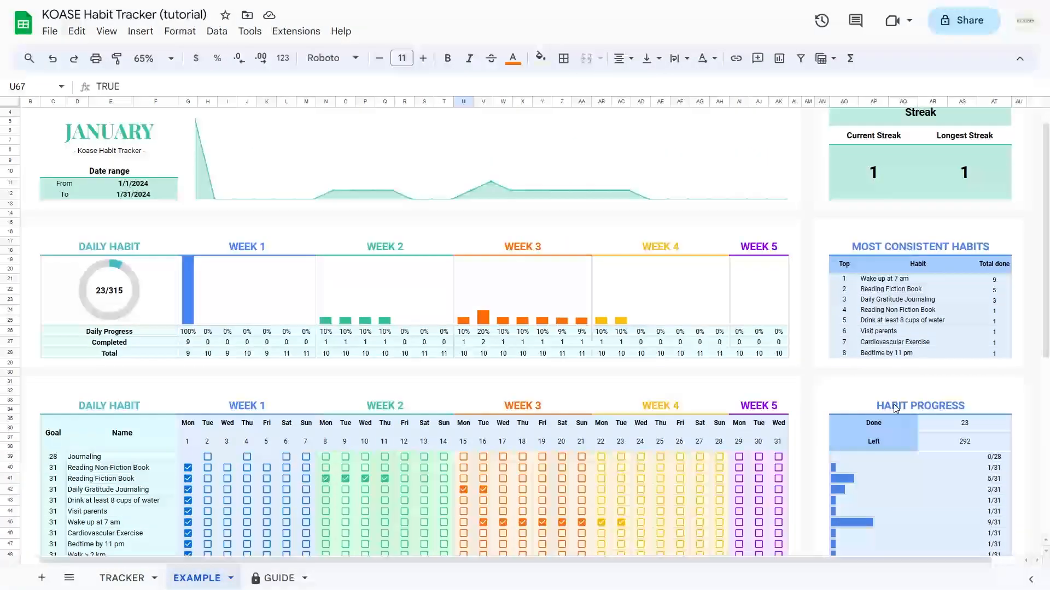
Tick a week 2 habit in the fuller tracker, bringing completed habits to 63 of 341
{"action": "scroll", "scroll_direction": "down", "scroll_amount": 3}
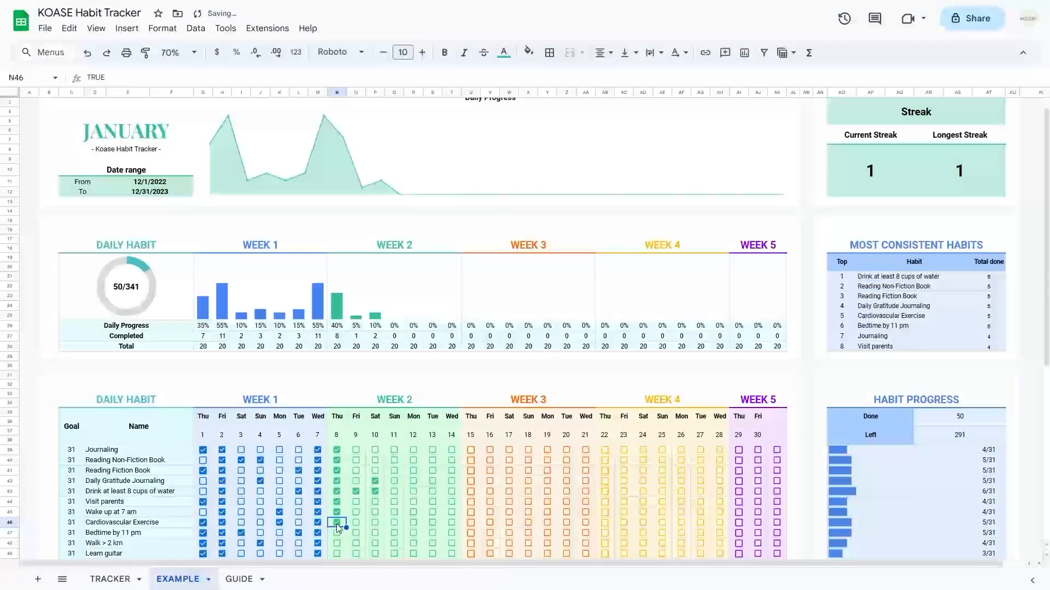
{"action": "left_click", "coordinate": [394, 501]}
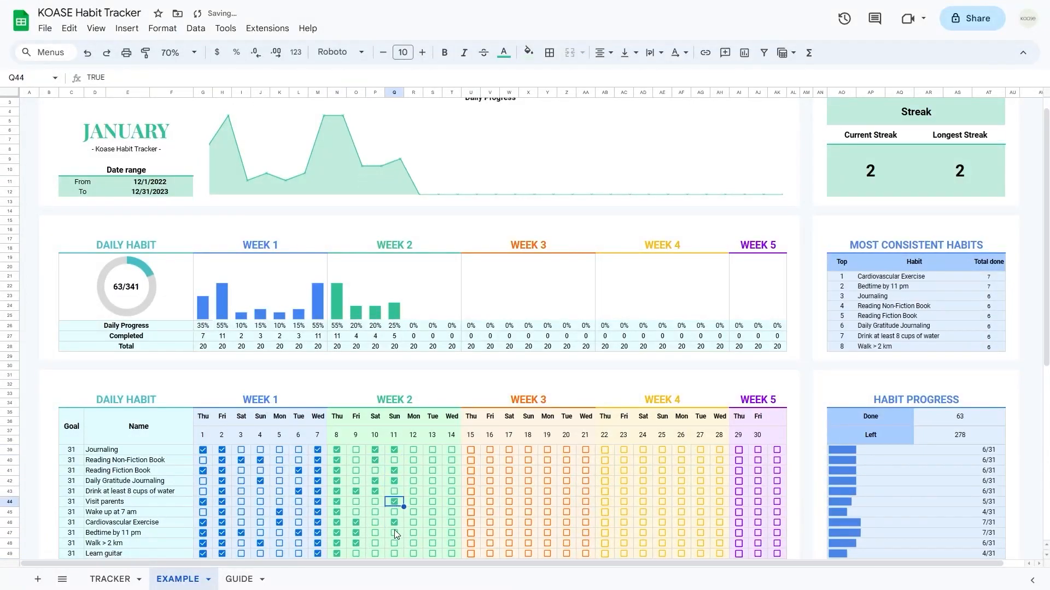